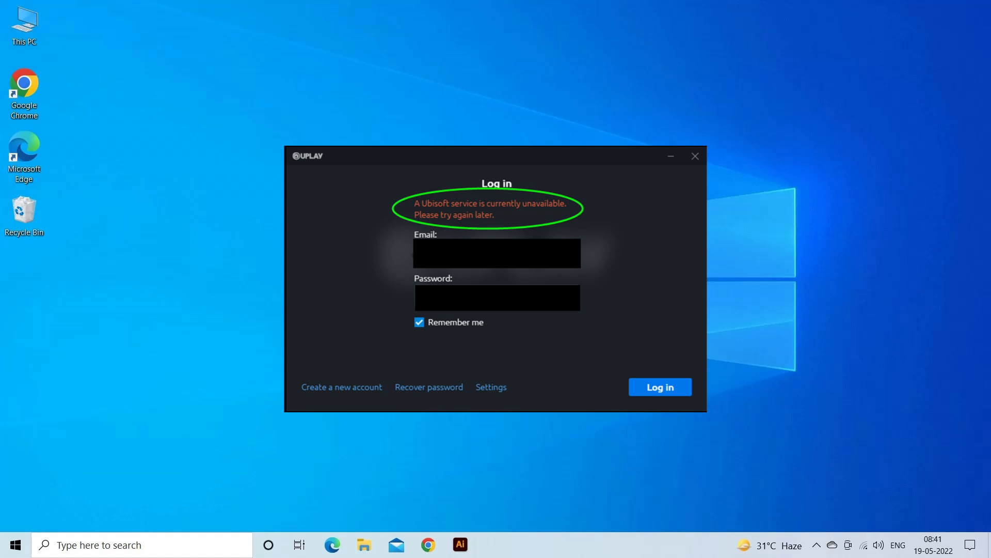
Close the Uplay login window showing the 'Ubisoft service is currently unavailable' error.
{"action": "left_click", "coordinate": [696, 156]}
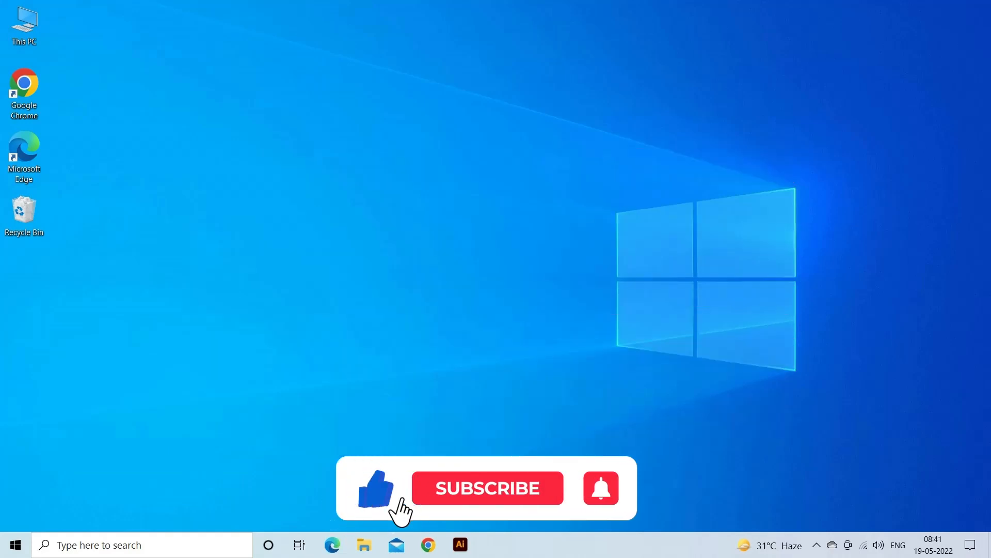
Launch the Windows Settings app from the Start menu.
{"action": "left_click", "coordinate": [488, 487]}
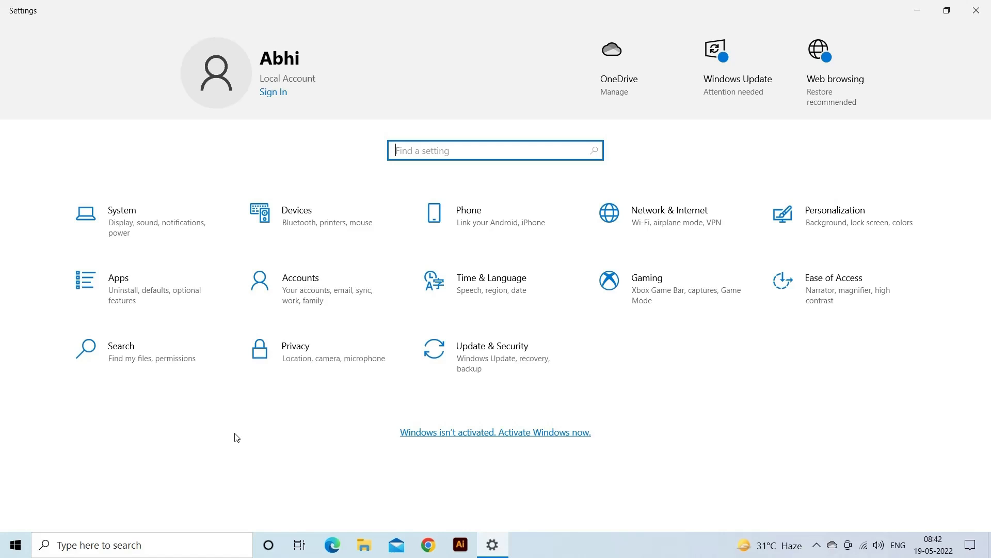
{"action": "mouse_move", "coordinate": [498, 287]}
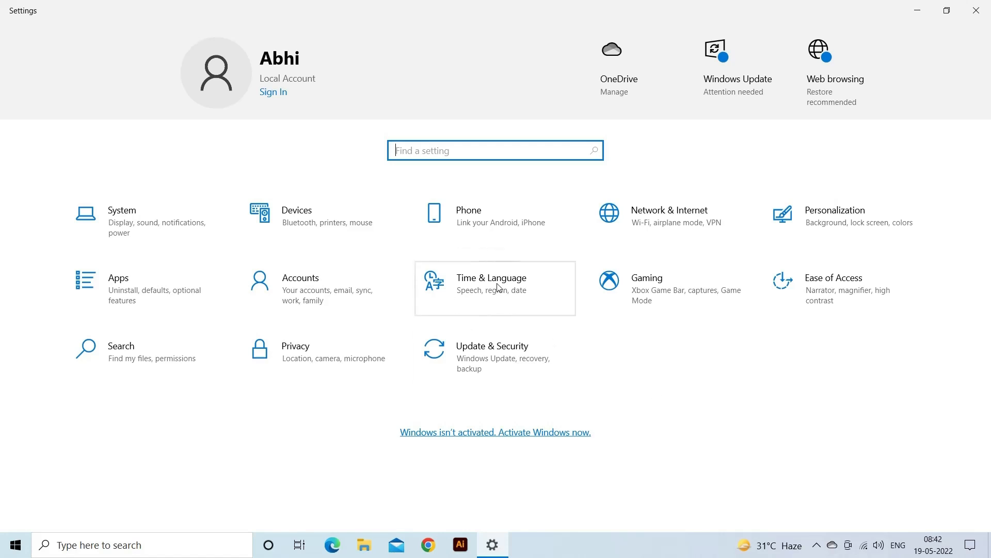
In Time & Language, toggle 'Set time automatically' off and back on.
{"action": "left_click", "coordinate": [491, 282]}
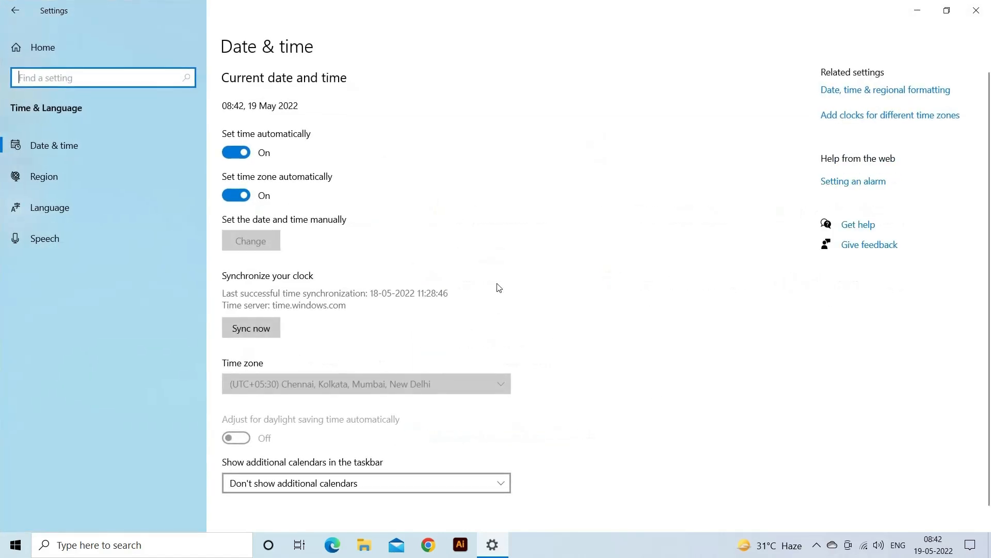
{"action": "mouse_move", "coordinate": [532, 287]}
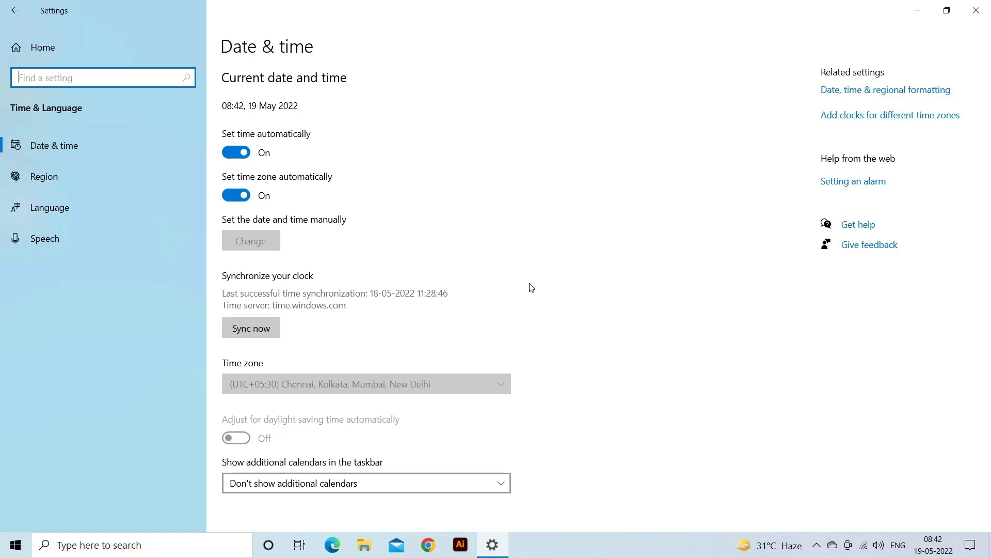
{"action": "left_click", "coordinate": [235, 153]}
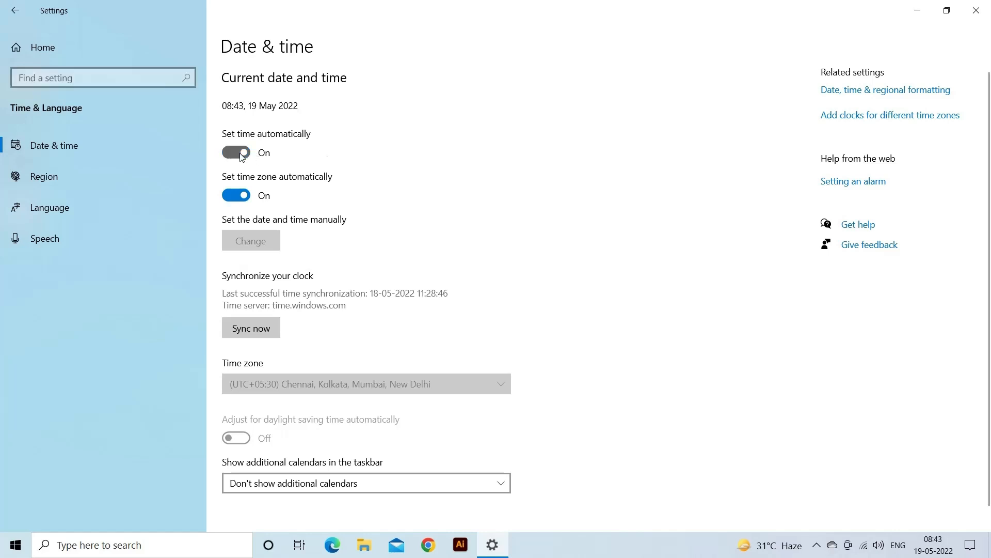
{"action": "left_click", "coordinate": [235, 153]}
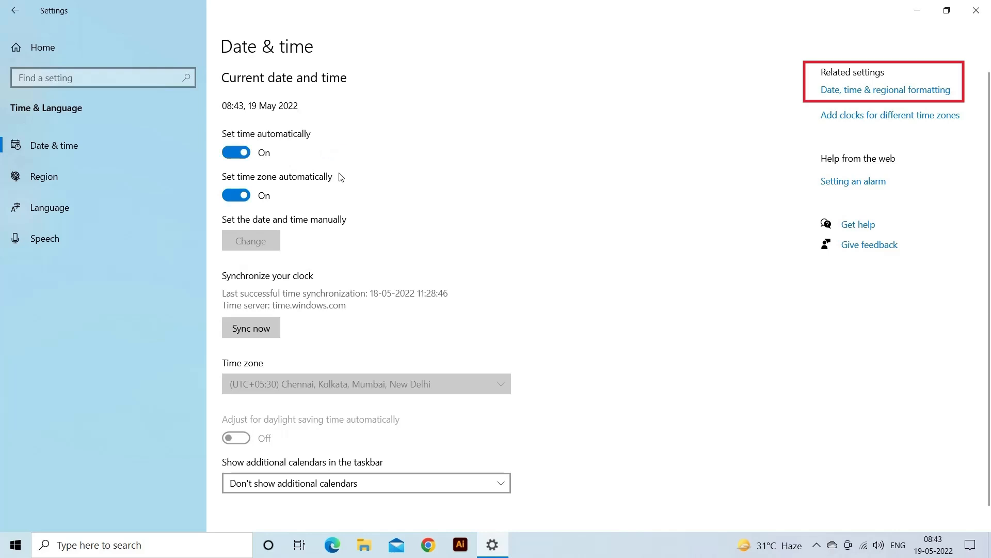
Reach the classic Date and Time dialog and start changing the system date and time.
{"action": "left_click", "coordinate": [885, 89]}
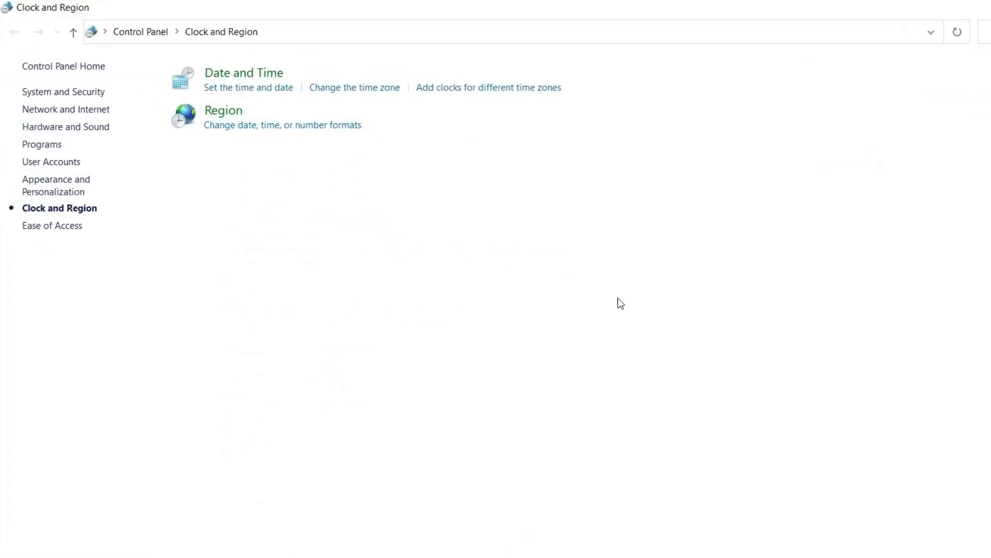
{"action": "left_click", "coordinate": [244, 73]}
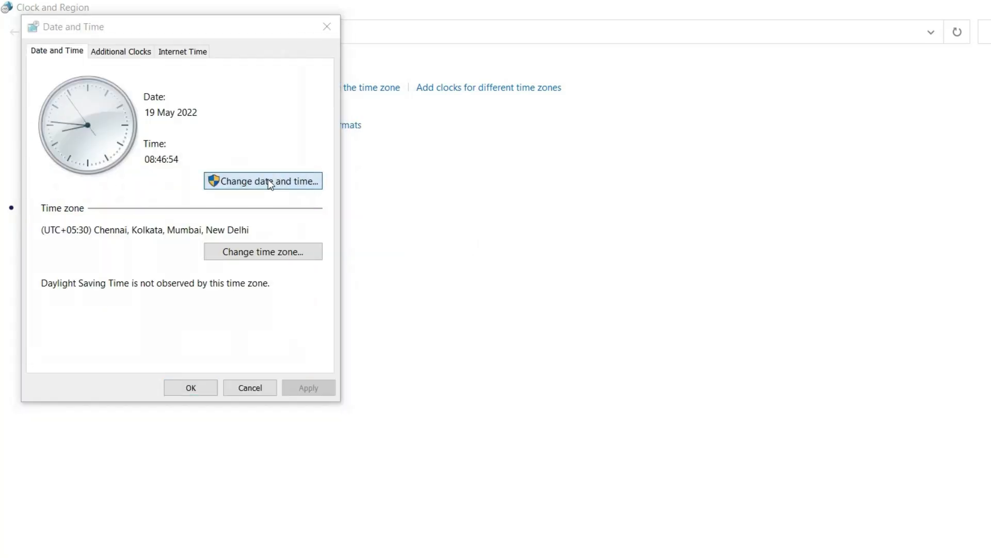
{"action": "left_click", "coordinate": [263, 181]}
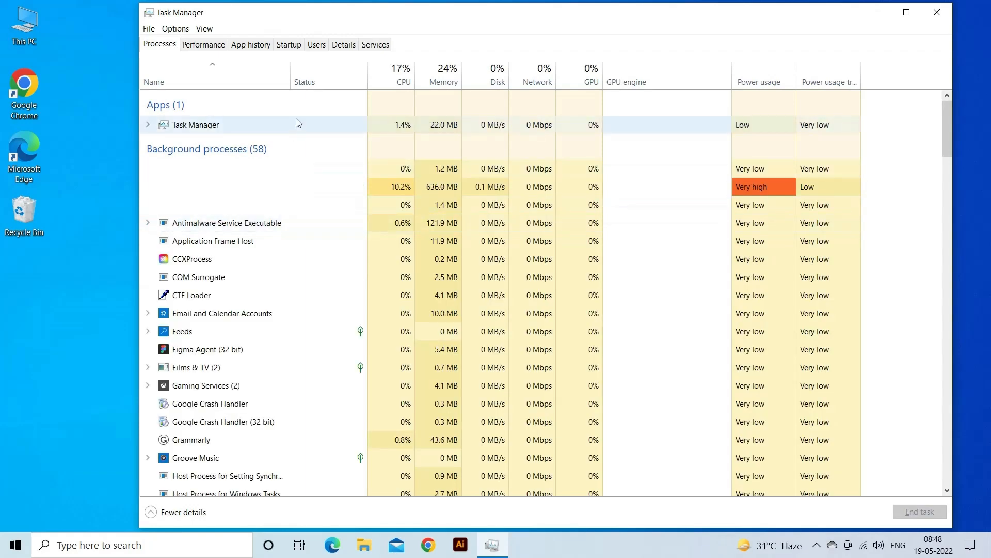
End the MoUSO Core Worker Process task from the Processes list.
{"action": "scroll", "scroll_direction": "down", "scroll_amount": 3}
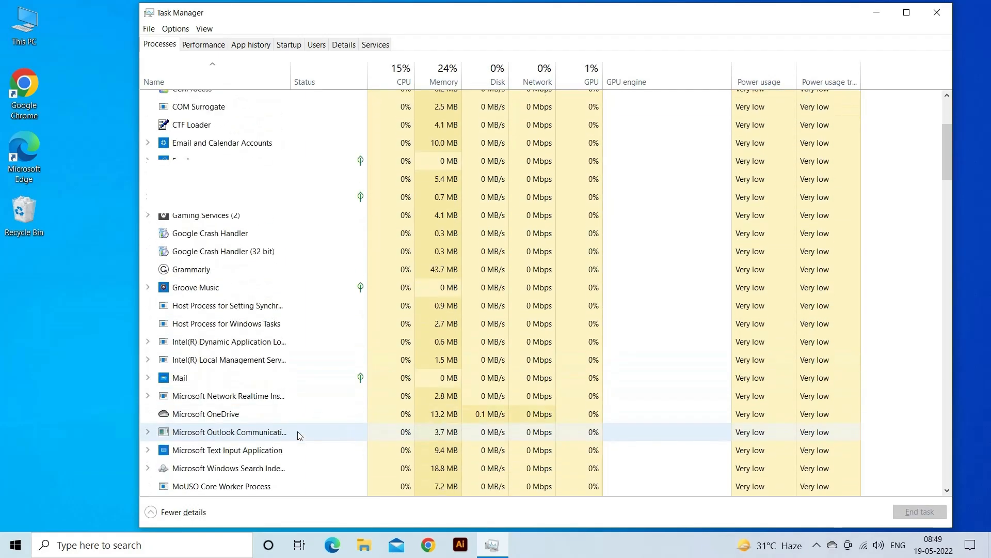
{"action": "scroll", "scroll_direction": "down", "scroll_amount": 3}
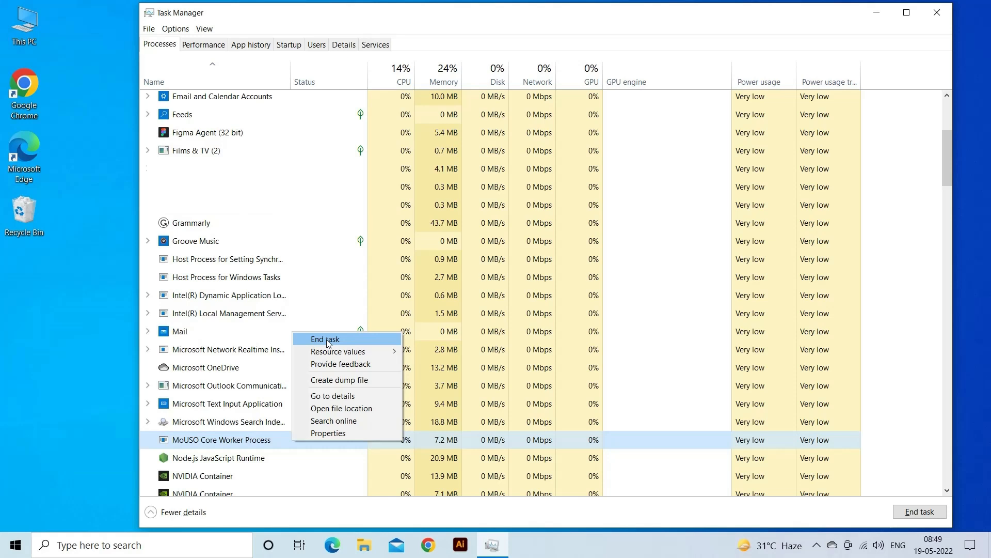
{"action": "left_click", "coordinate": [324, 338]}
{"action": "type", "text": "command"}
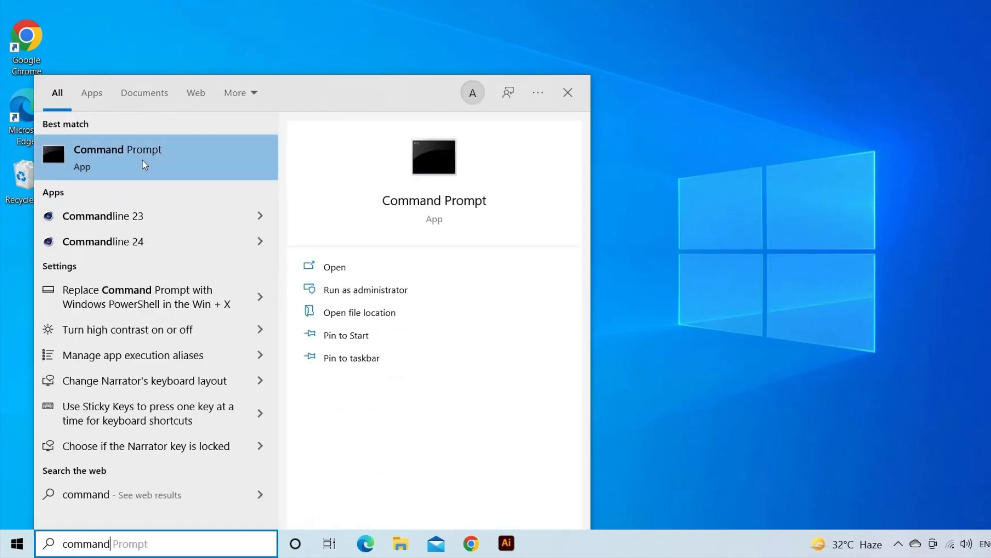
Run Command Prompt as administrator from the search results.
{"action": "right_click", "coordinate": [145, 163]}
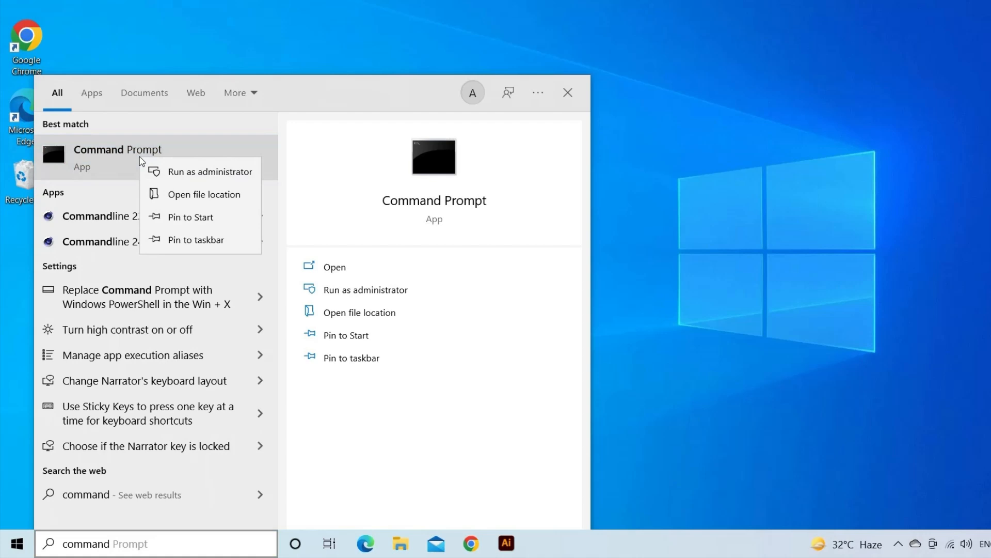
{"action": "left_click", "coordinate": [210, 171]}
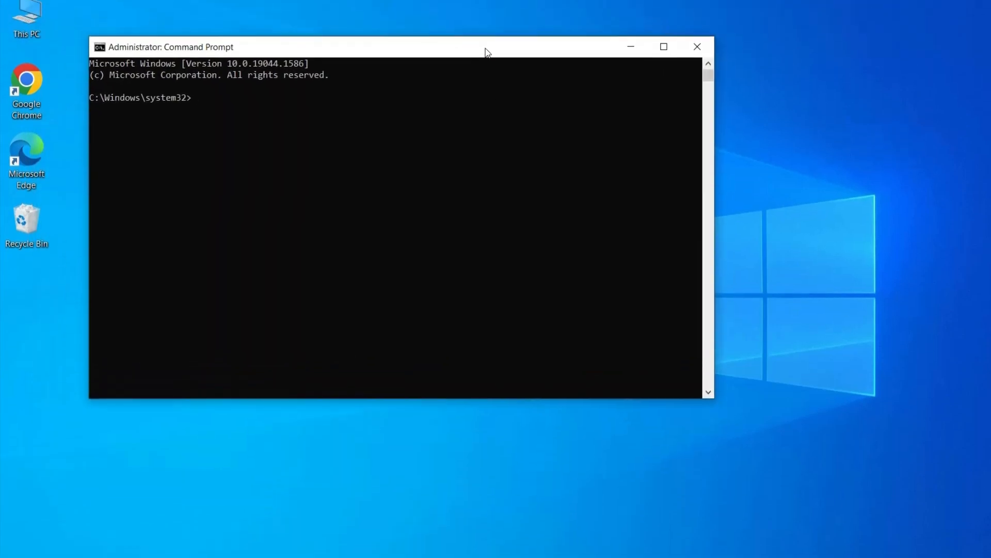
Run 'sfc/scannow' at the administrator prompt to check system files.
{"action": "type", "text": "sfc"}
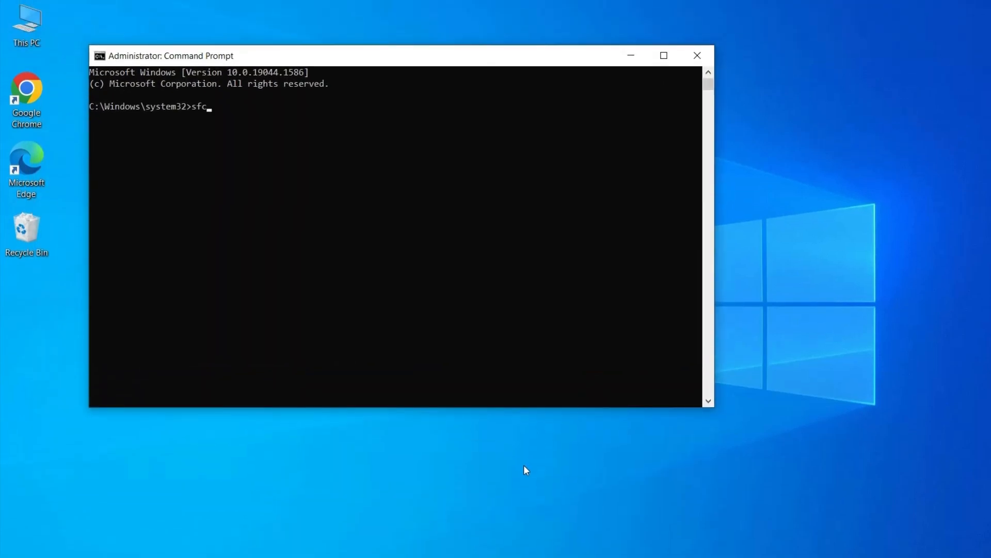
{"action": "type", "text": "/sca"}
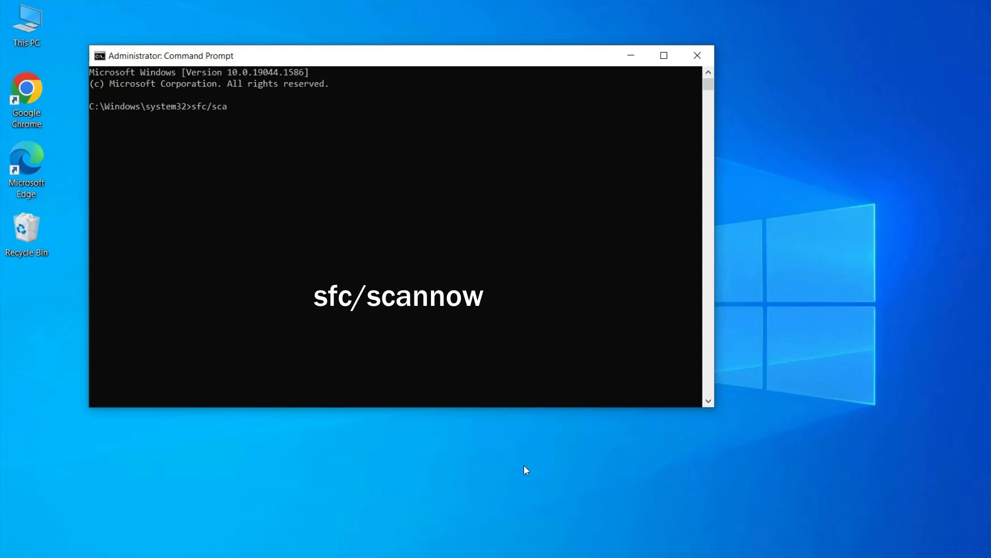
{"action": "type", "text": "nnow"}
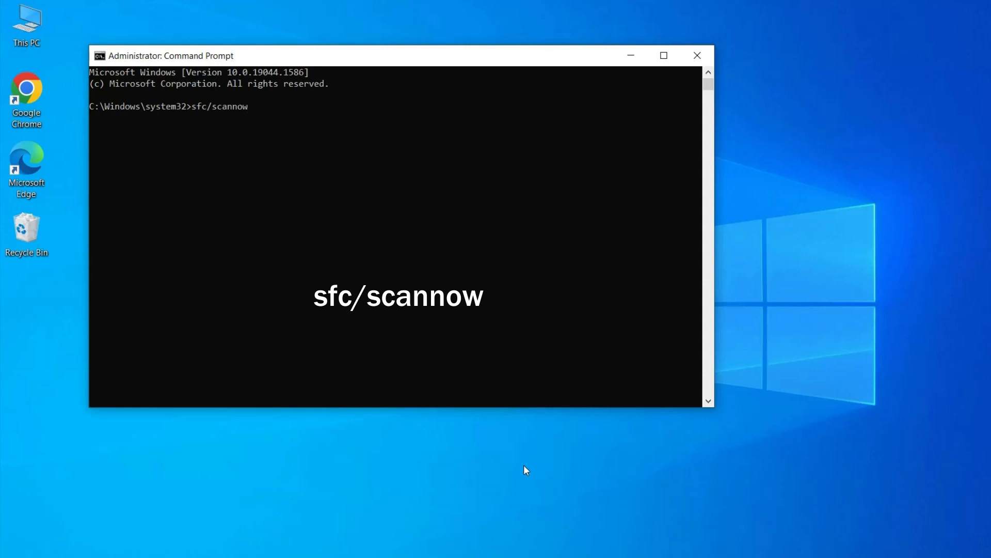
{"action": "key", "text": "Enter"}
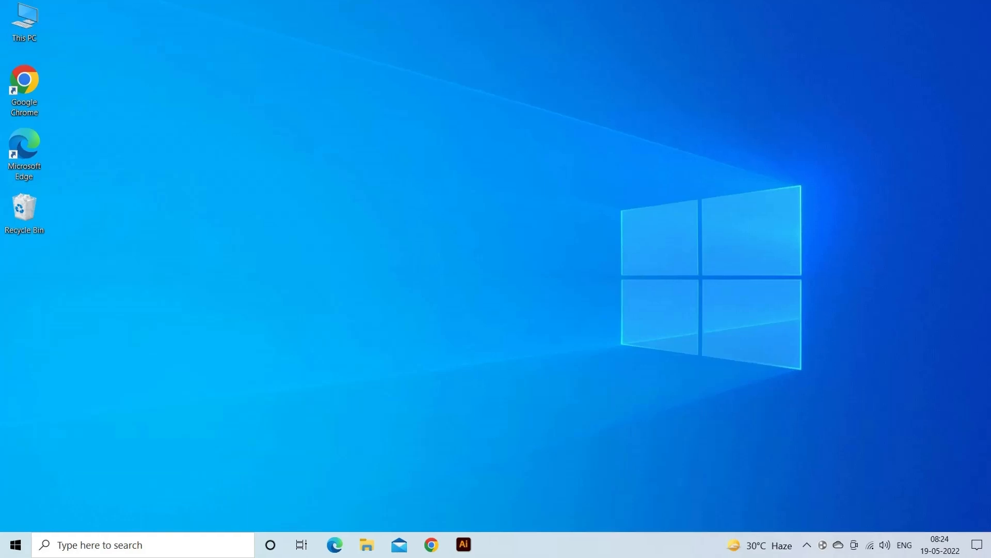
Search 'control Panel', view it by Category and go to 'Uninstall a program'.
{"action": "type", "text": "control Panel"}
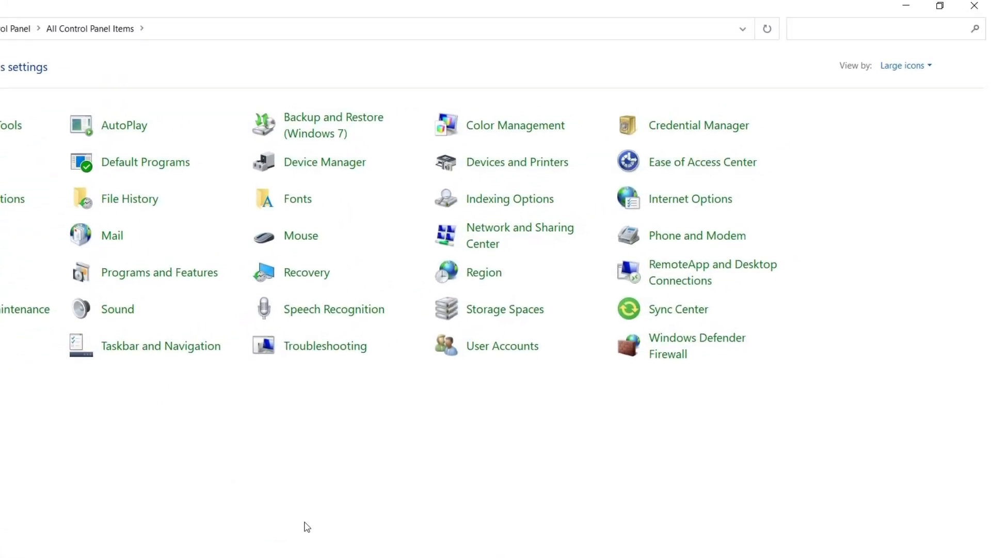
{"action": "left_click", "coordinate": [906, 65]}
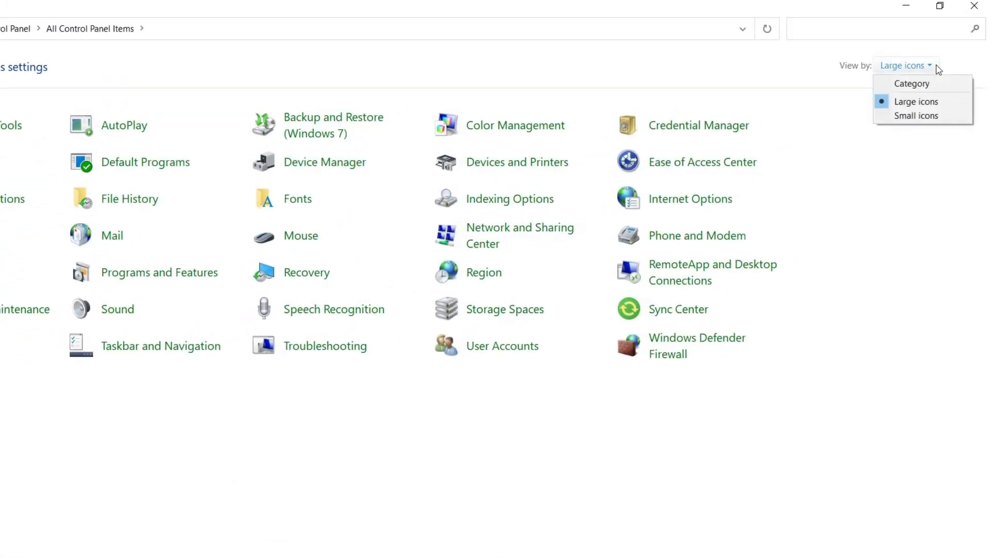
{"action": "left_click", "coordinate": [913, 84]}
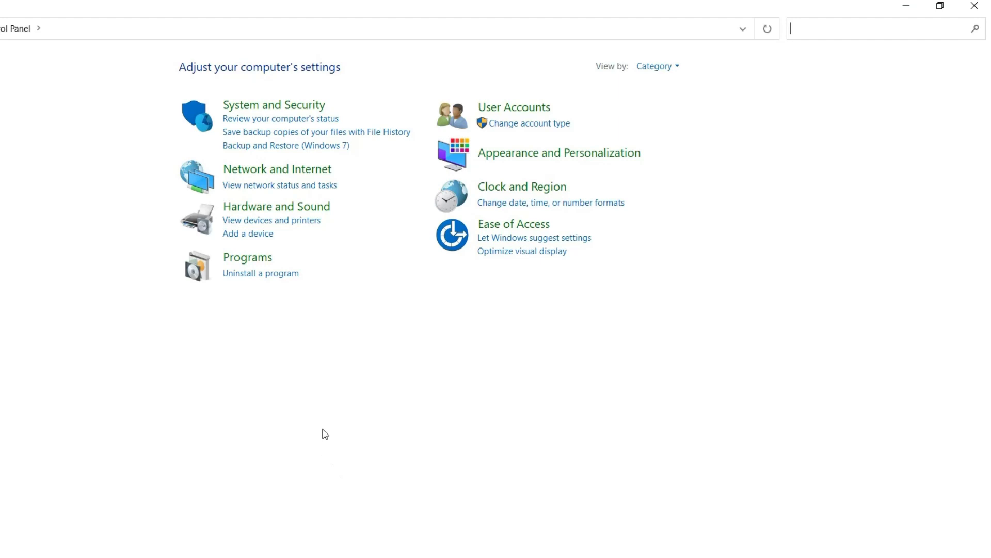
{"action": "mouse_move", "coordinate": [266, 282]}
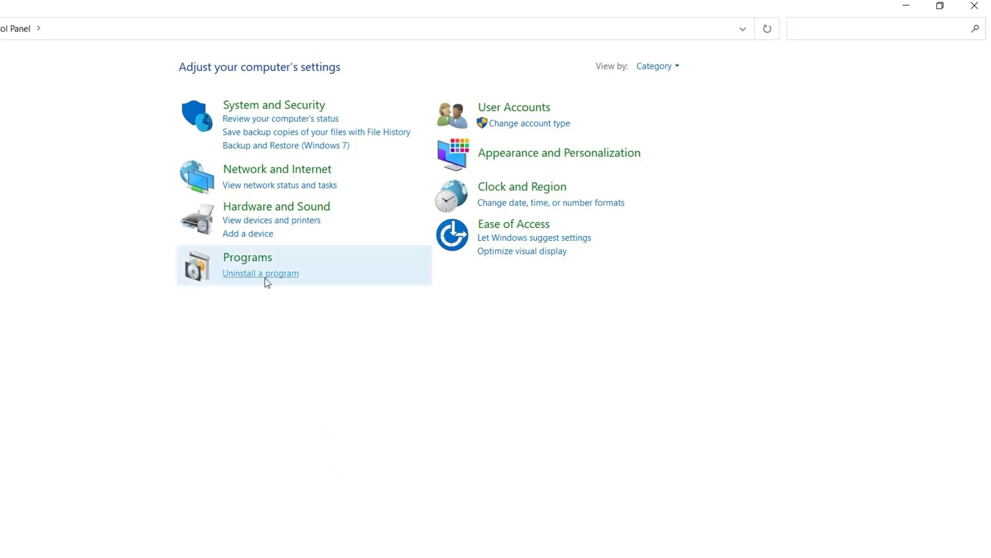
{"action": "mouse_move", "coordinate": [261, 278]}
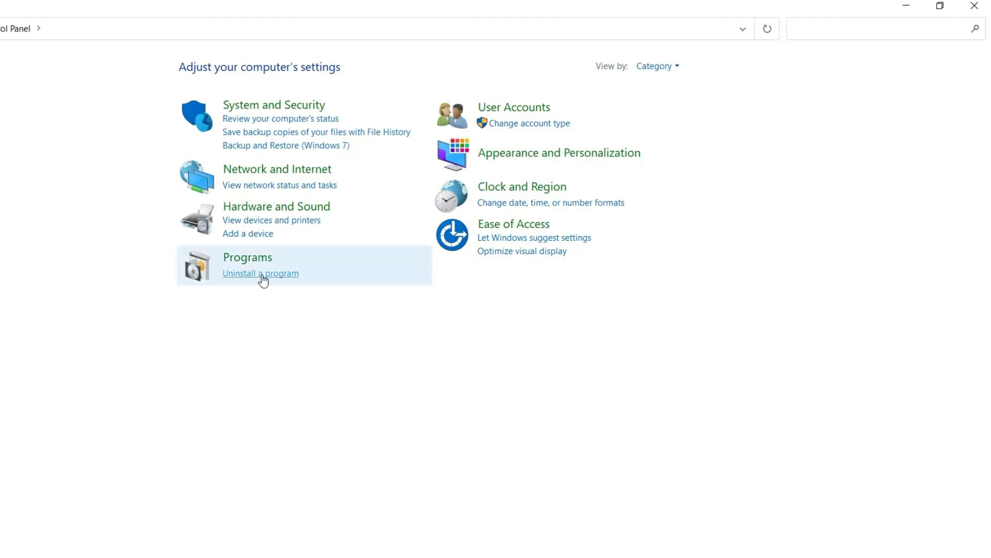
{"action": "left_click", "coordinate": [260, 272]}
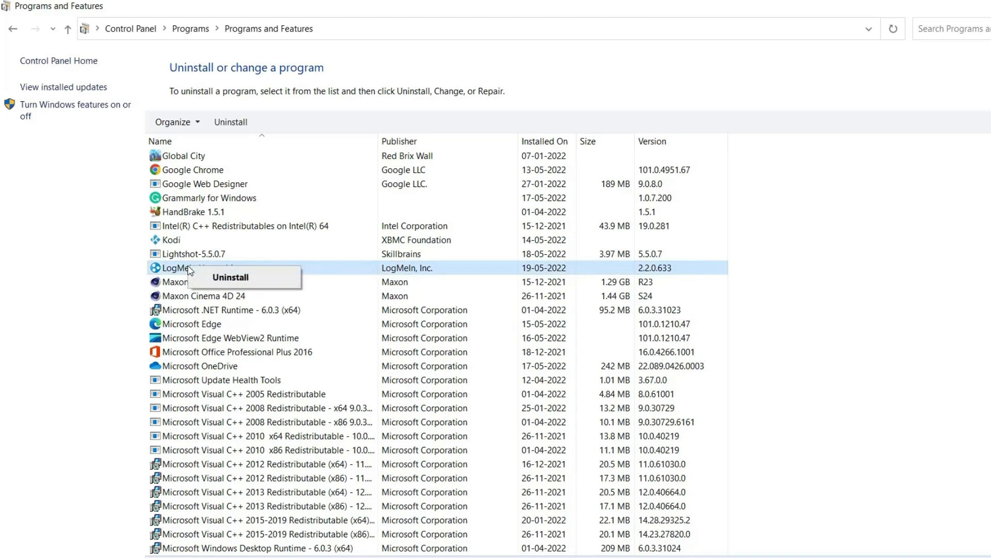
{"action": "mouse_move", "coordinate": [239, 285]}
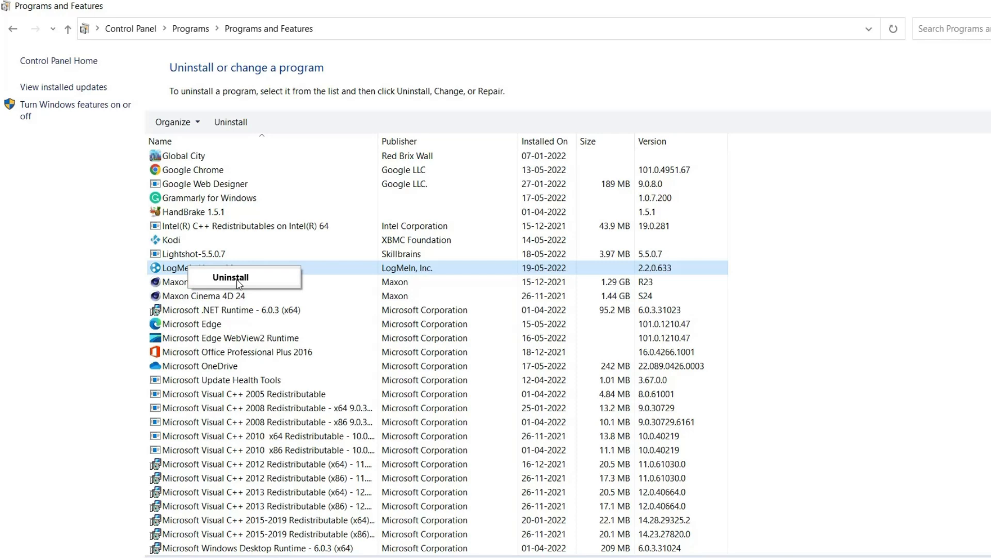
Uninstall LogMeIn Hamachi and confirm the removal in its setup dialog.
{"action": "left_click", "coordinate": [230, 277]}
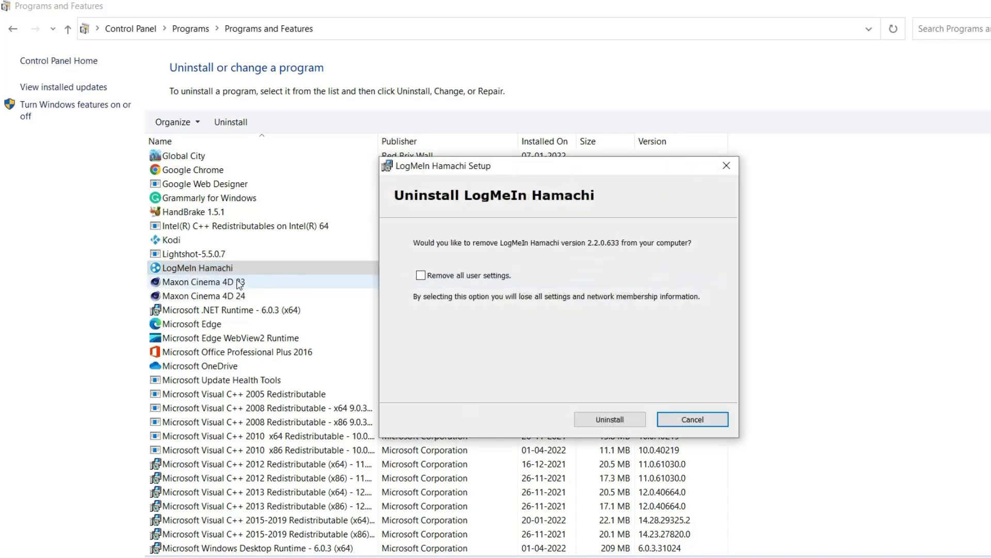
{"action": "left_click", "coordinate": [609, 420]}
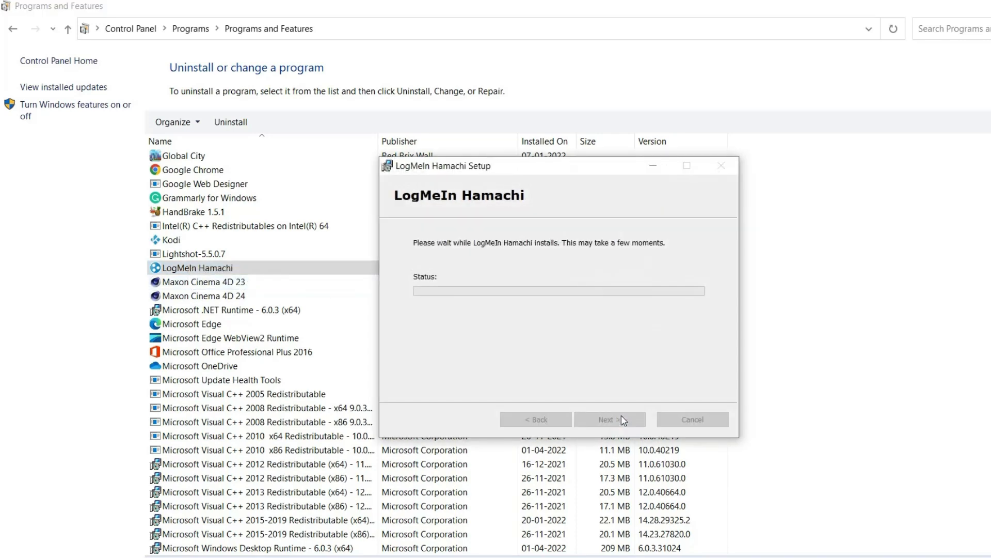